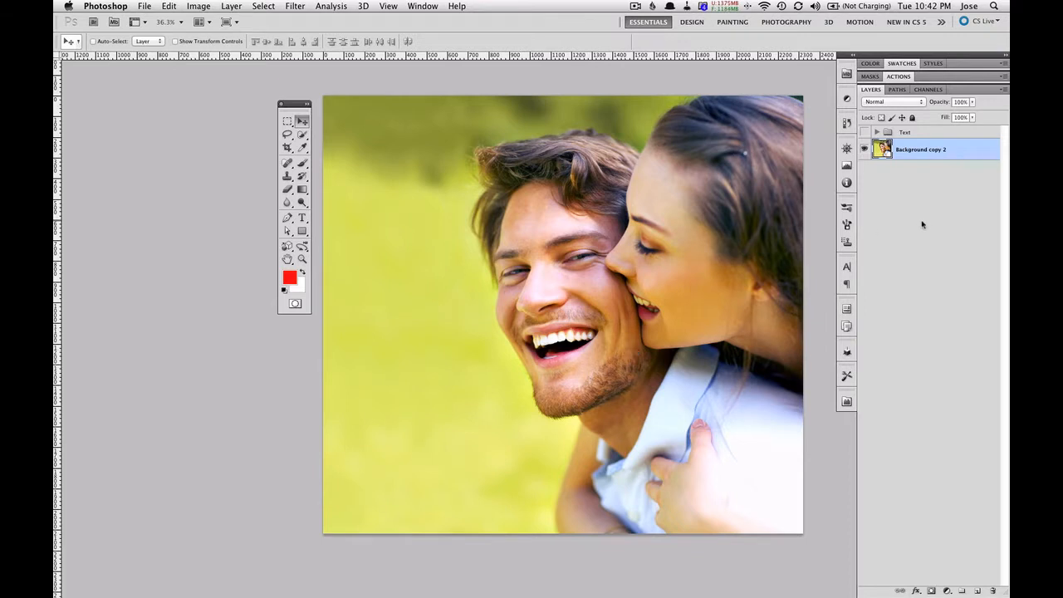
pyautogui.moveTo(582, 322)
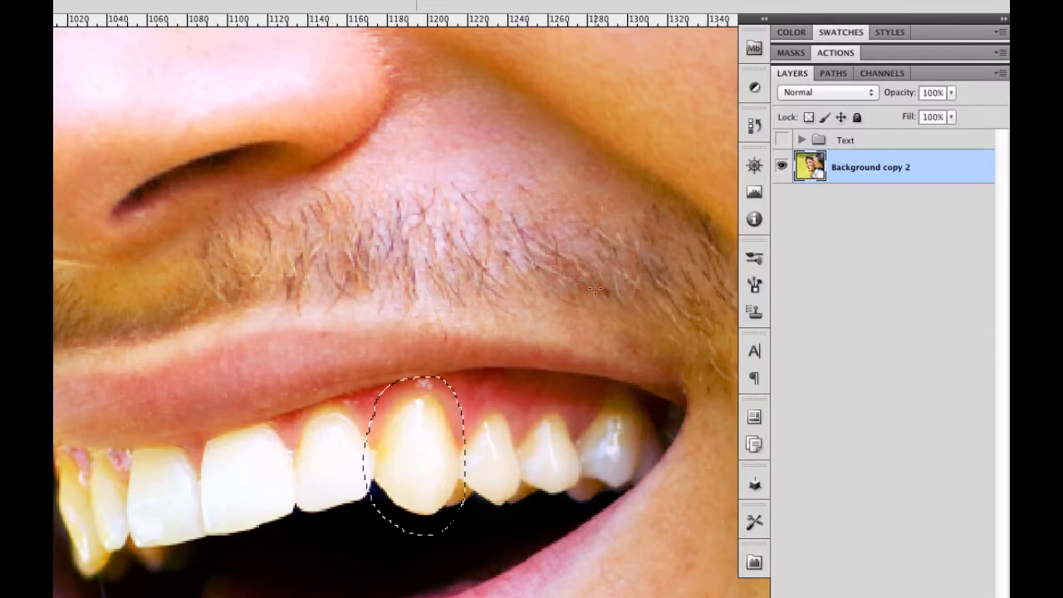
# Copy the selected tooth to a new layer (Cmd+J) and rename it 'Tooth'
pyautogui.press('cmd+j')
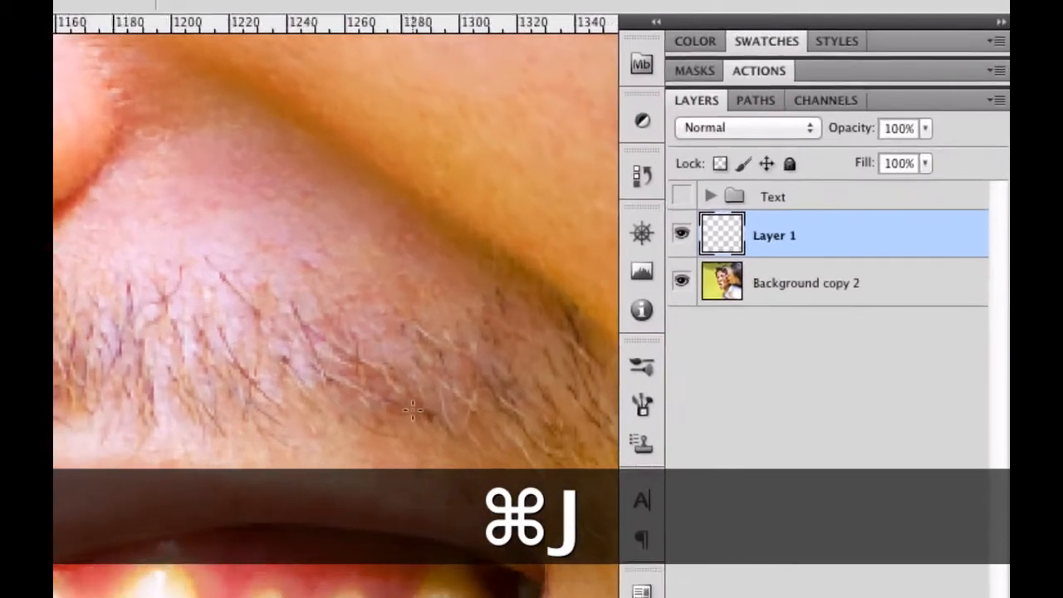
pyautogui.doubleClick(774, 236)
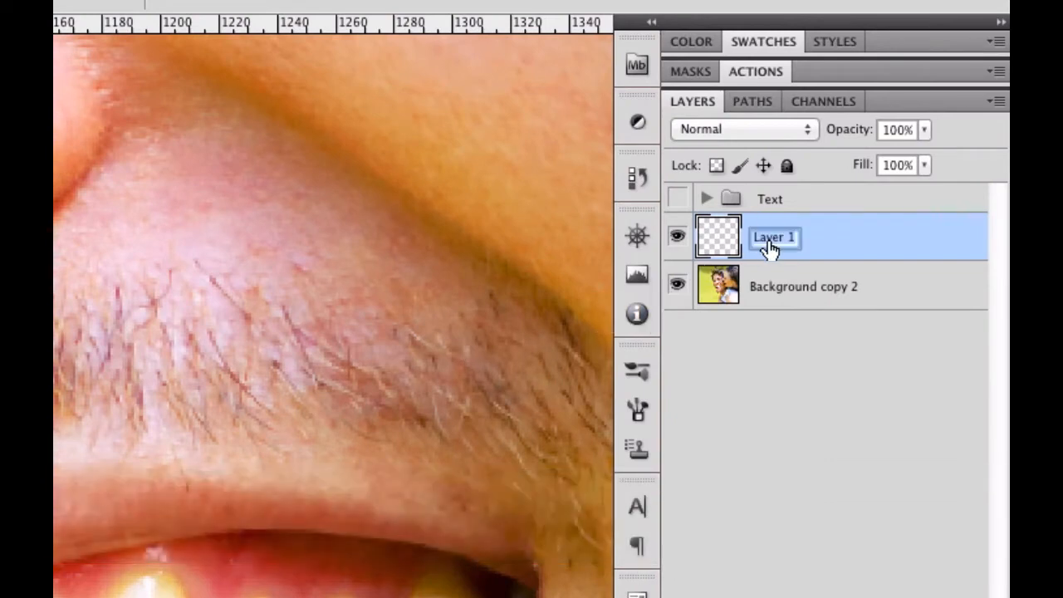
pyautogui.write('Toot')
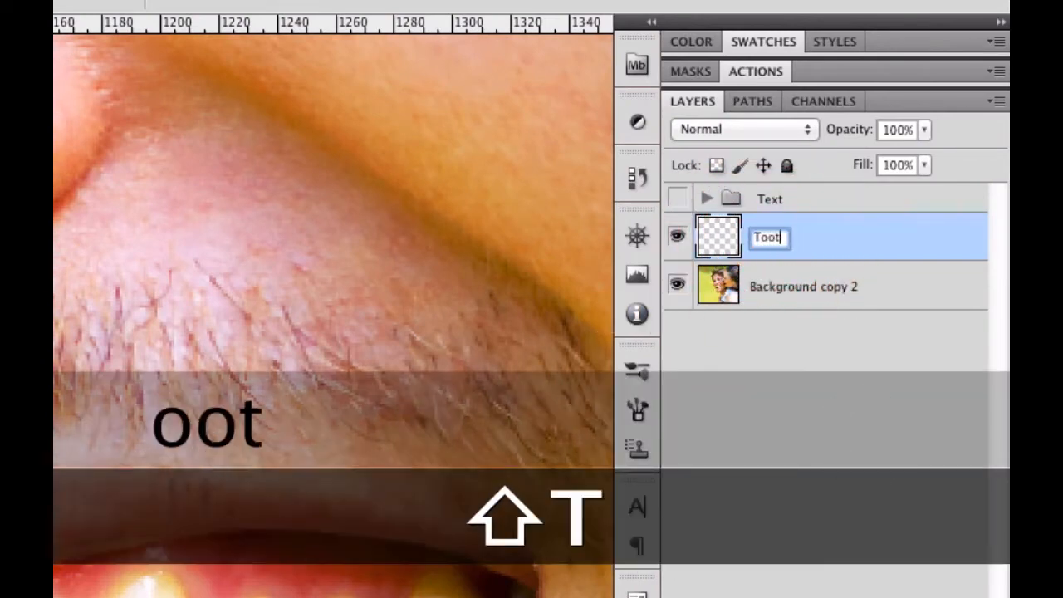
pyautogui.write('h')
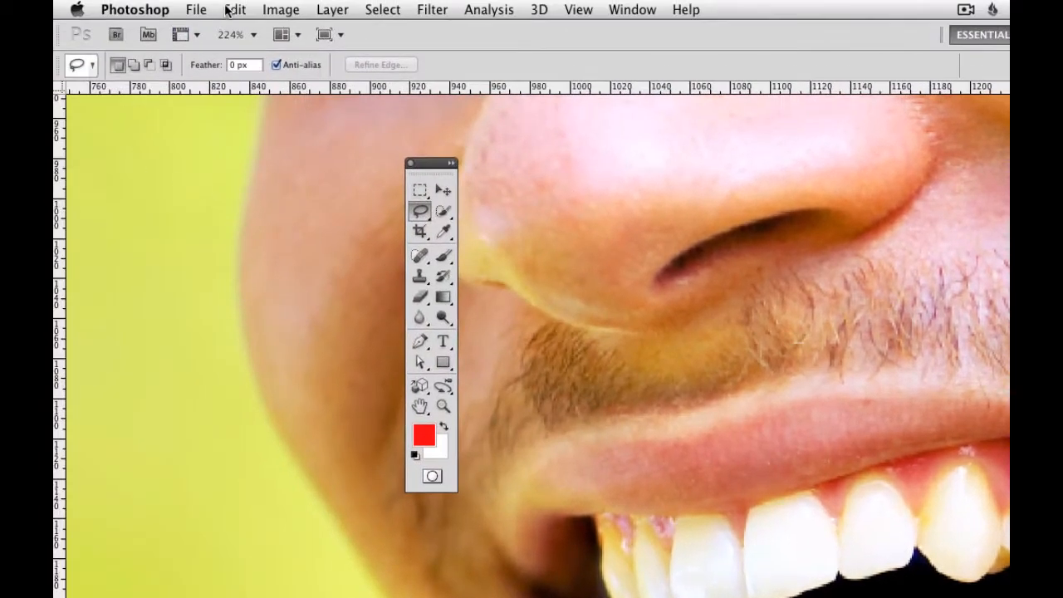
# Start Puppet Warp on the tooth and pin its sides in place
pyautogui.click(234, 10)
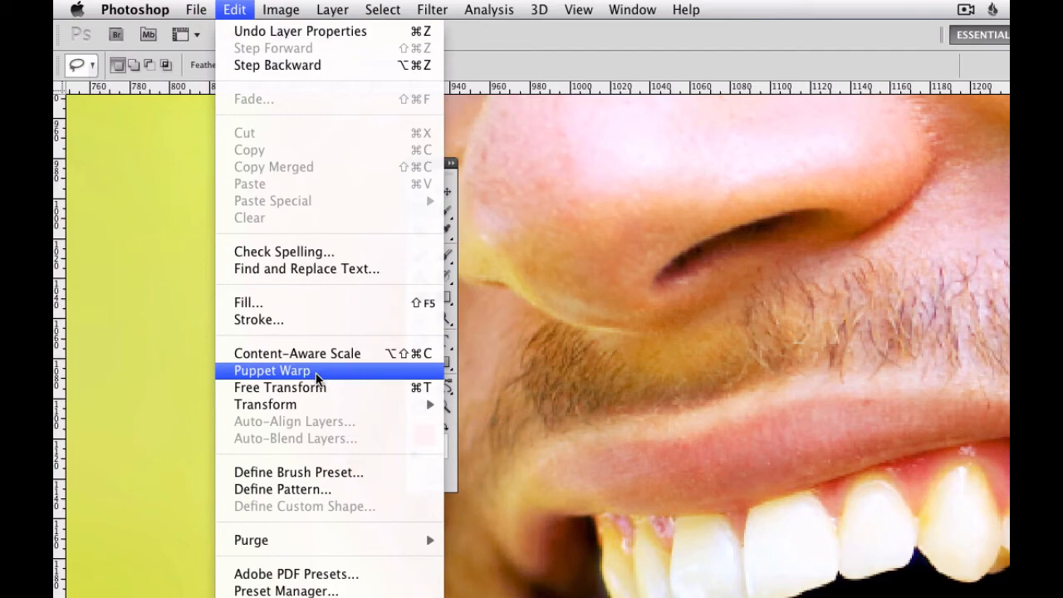
pyautogui.click(271, 370)
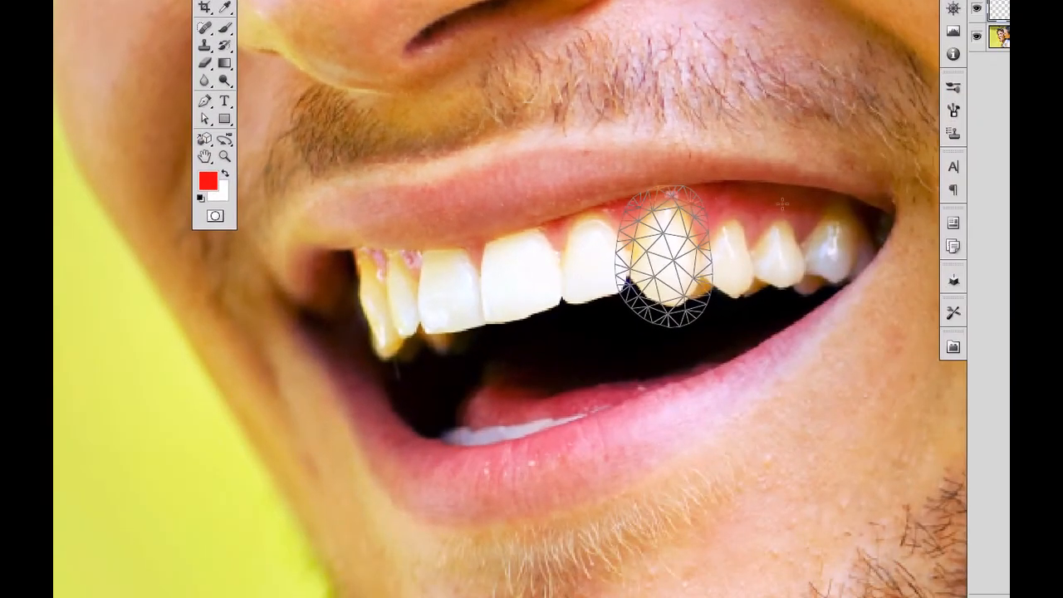
pyautogui.press('cmd+space')
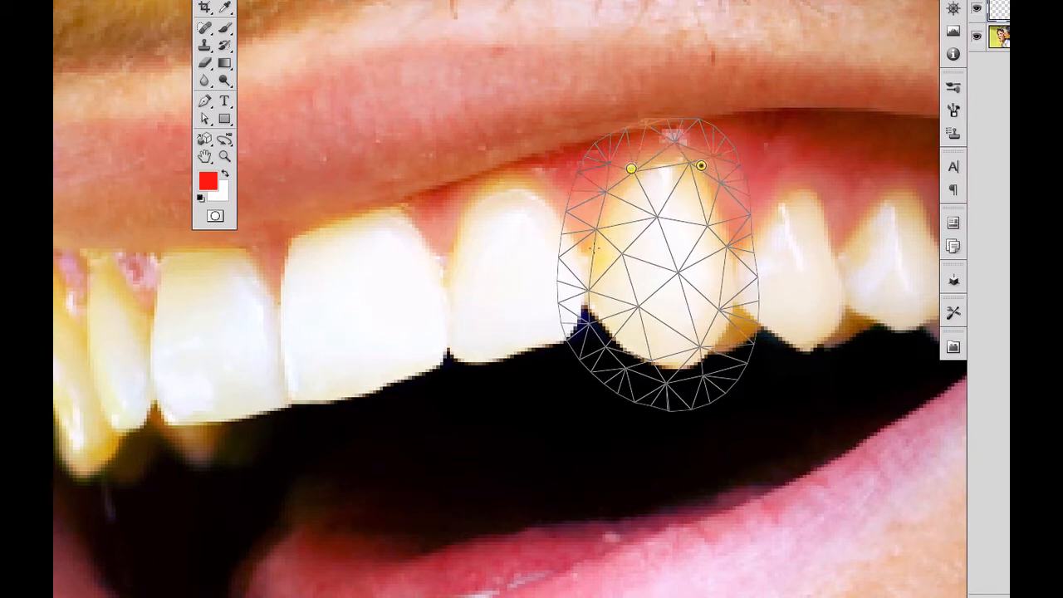
pyautogui.moveTo(632, 167); pyautogui.dragTo(591, 246)
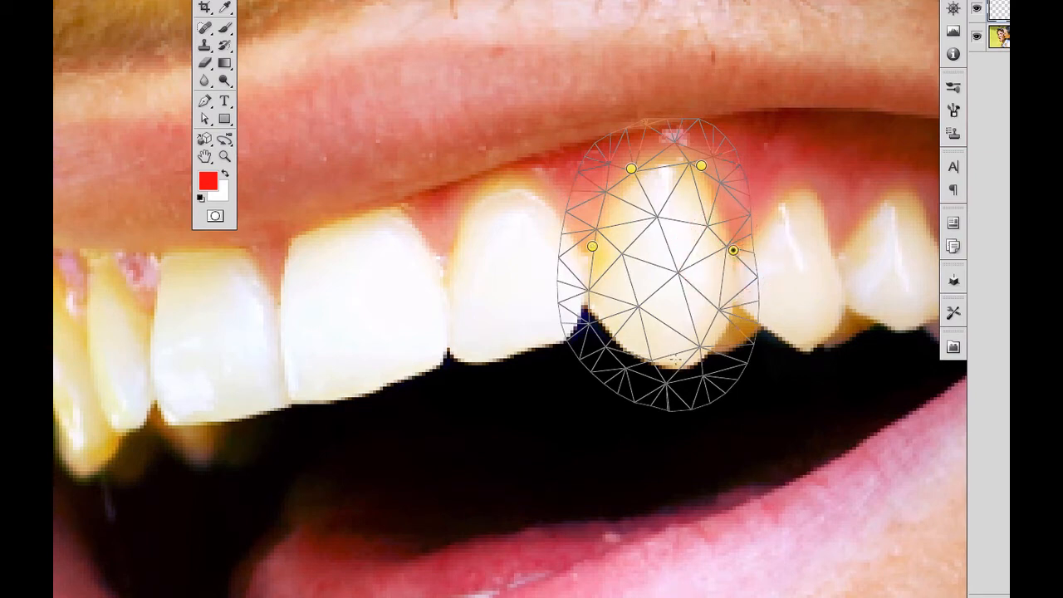
pyautogui.moveTo(735, 249); pyautogui.dragTo(676, 364)
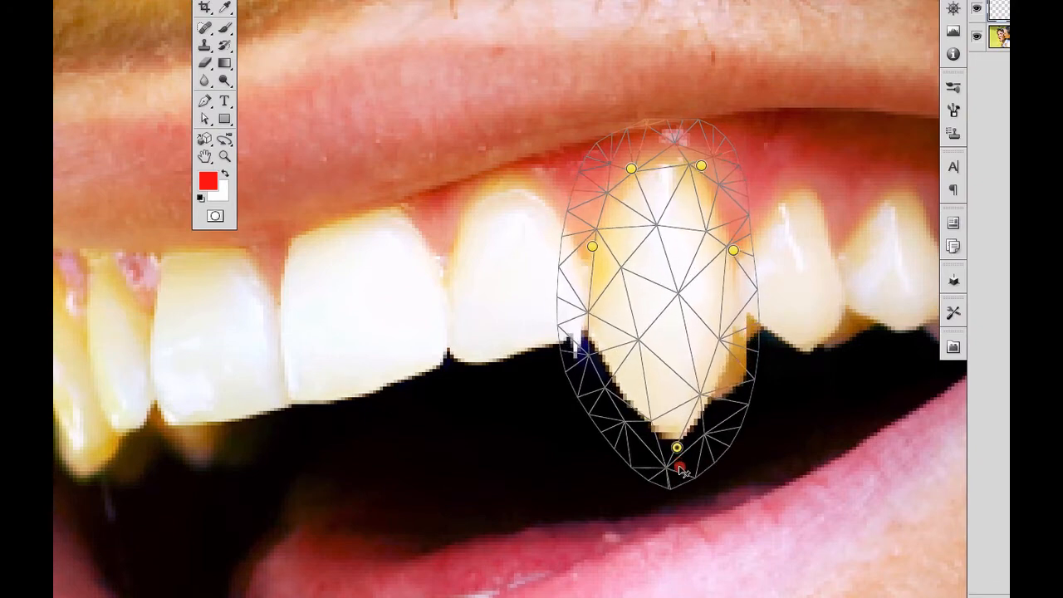
# Pull the tooth tip down into a long point, taper the side inward and apply the warp
pyautogui.moveTo(678, 447); pyautogui.dragTo(683, 499)
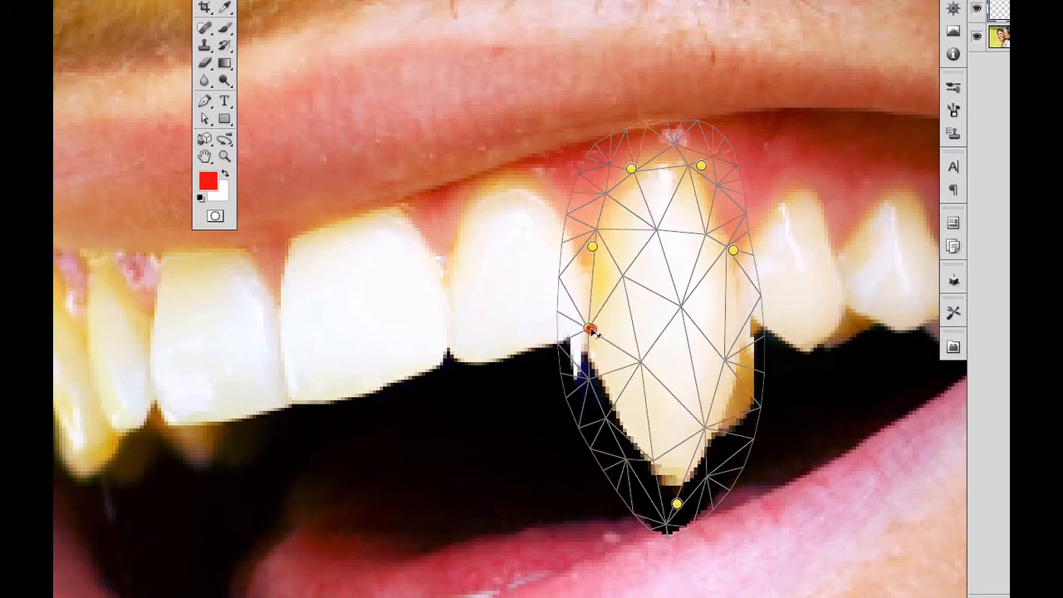
pyautogui.moveTo(590, 329); pyautogui.dragTo(595, 307)
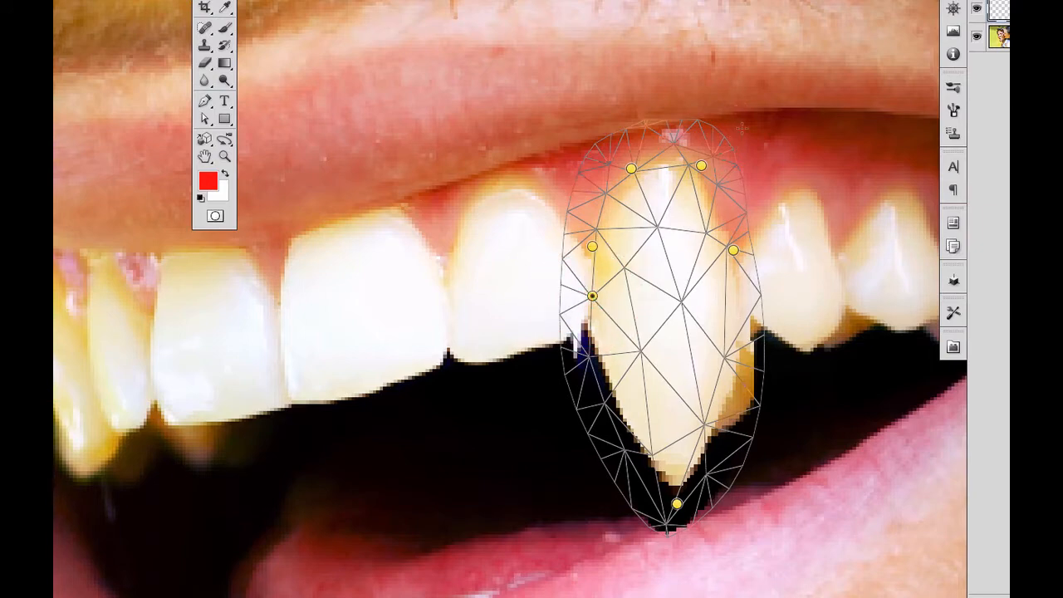
pyautogui.press('cmd+h')
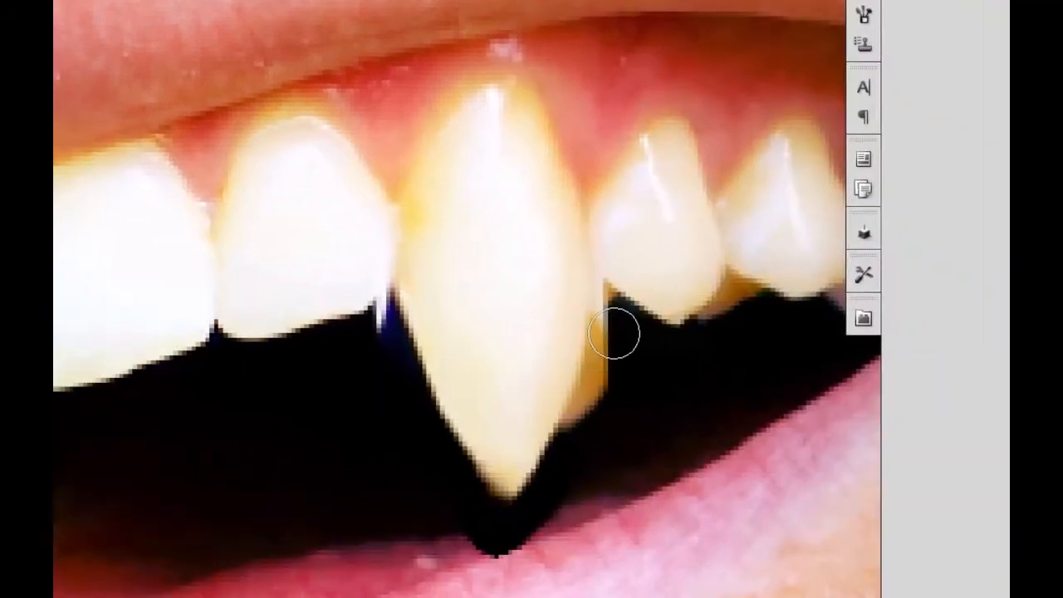
pyautogui.moveTo(611, 381)
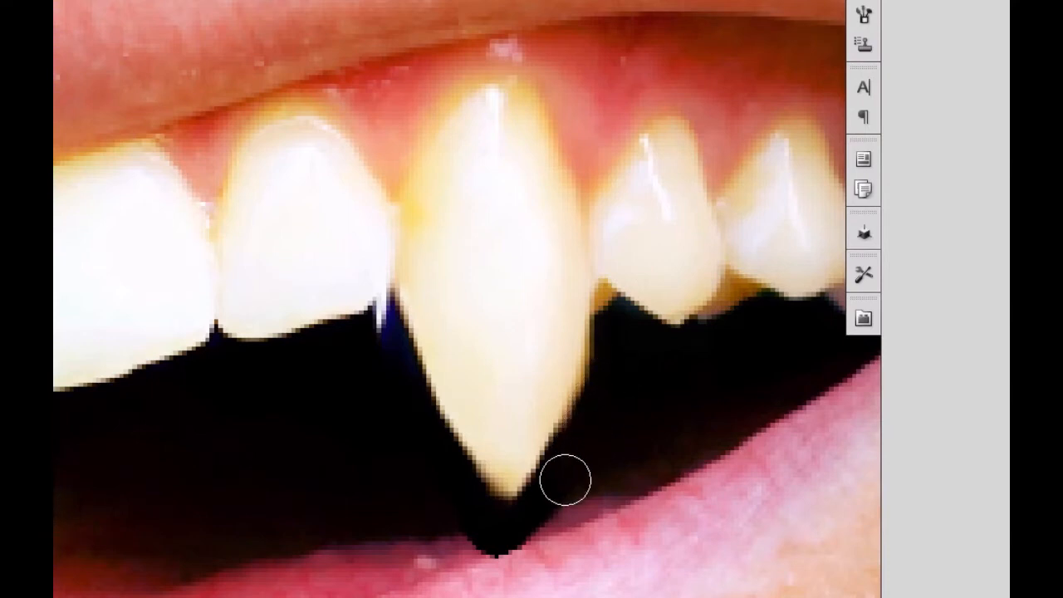
pyautogui.moveTo(485, 538)
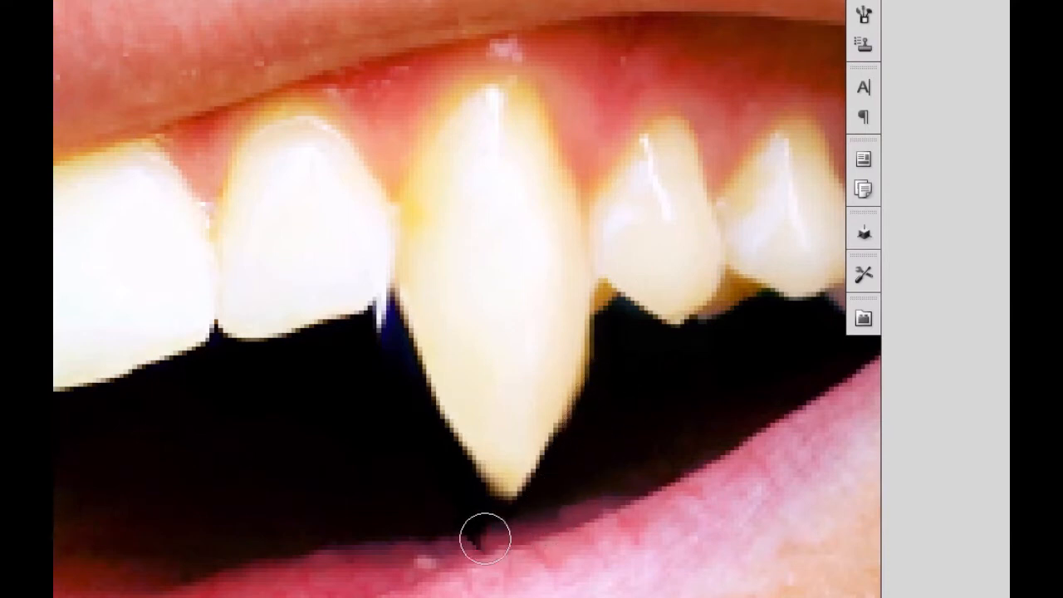
pyautogui.moveTo(358, 331)
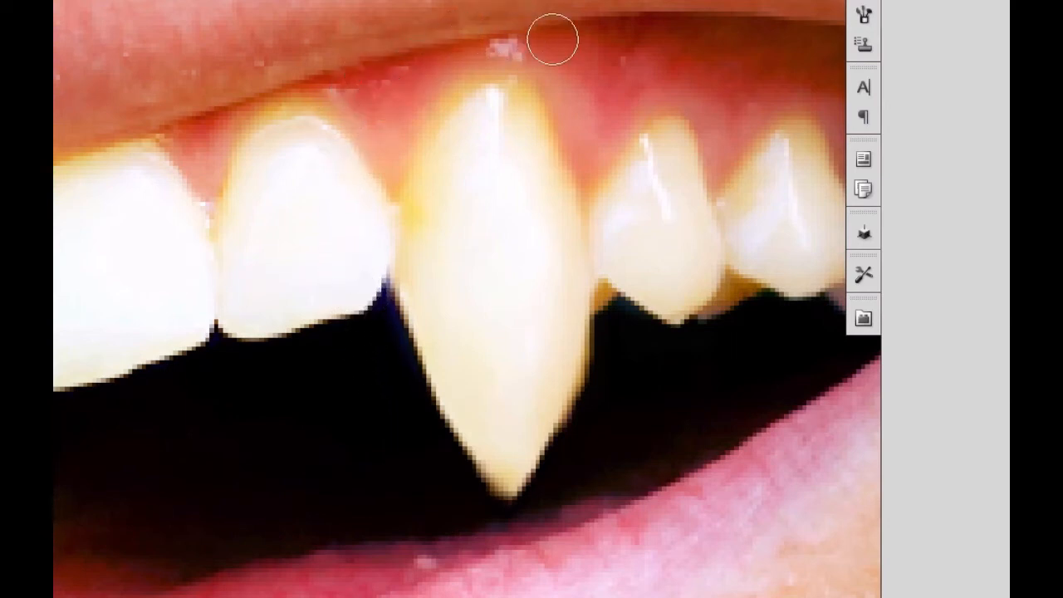
pyautogui.moveTo(485, 65)
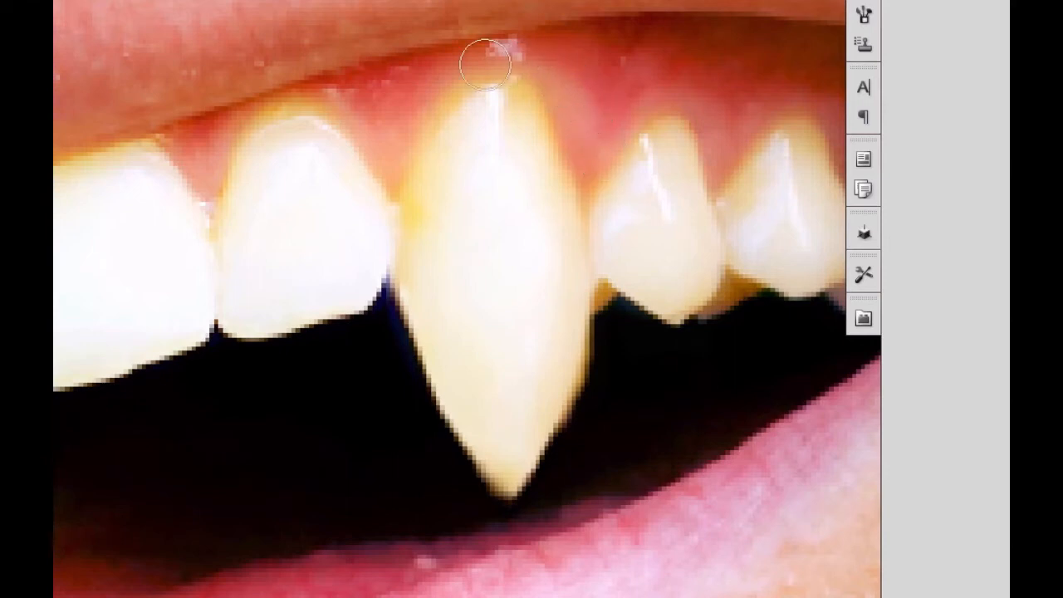
pyautogui.moveTo(556, 83)
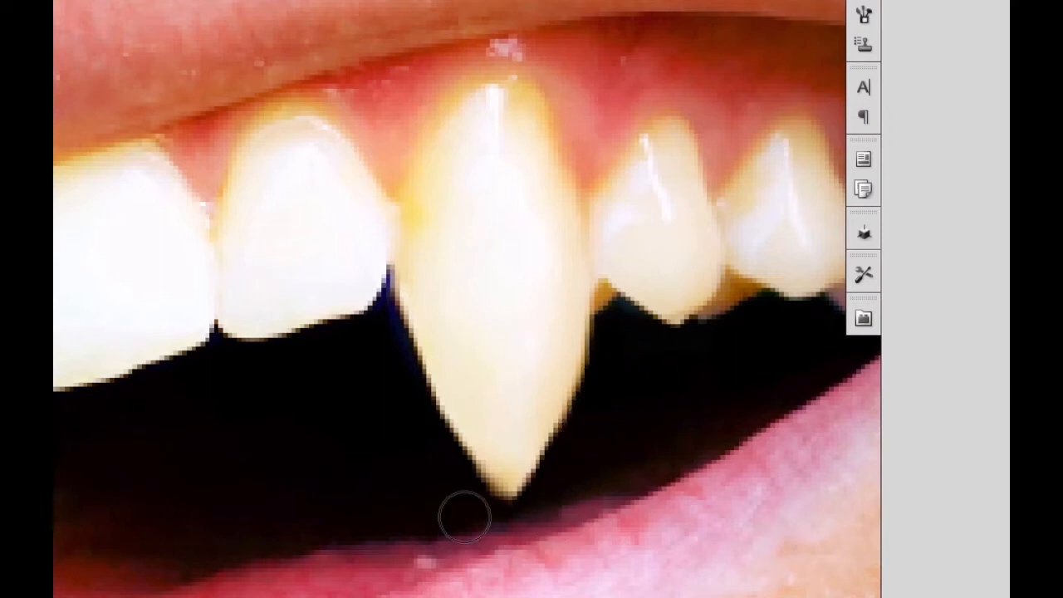
pyautogui.moveTo(336, 349)
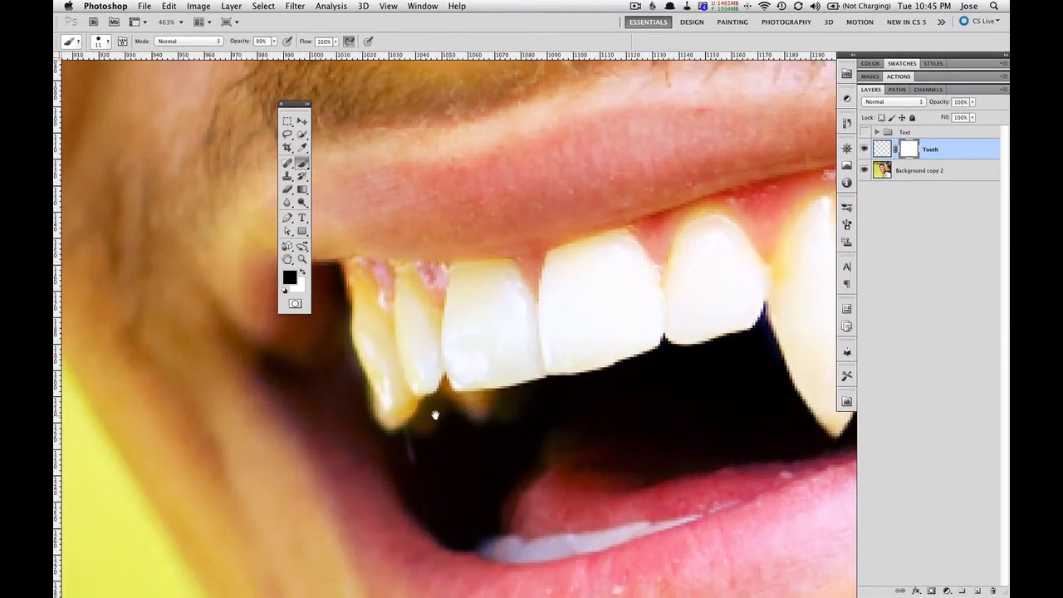
# Lasso the small left tooth on Background copy 2, copy it to a new layer and name it 'Tooth'
pyautogui.click(931, 169)
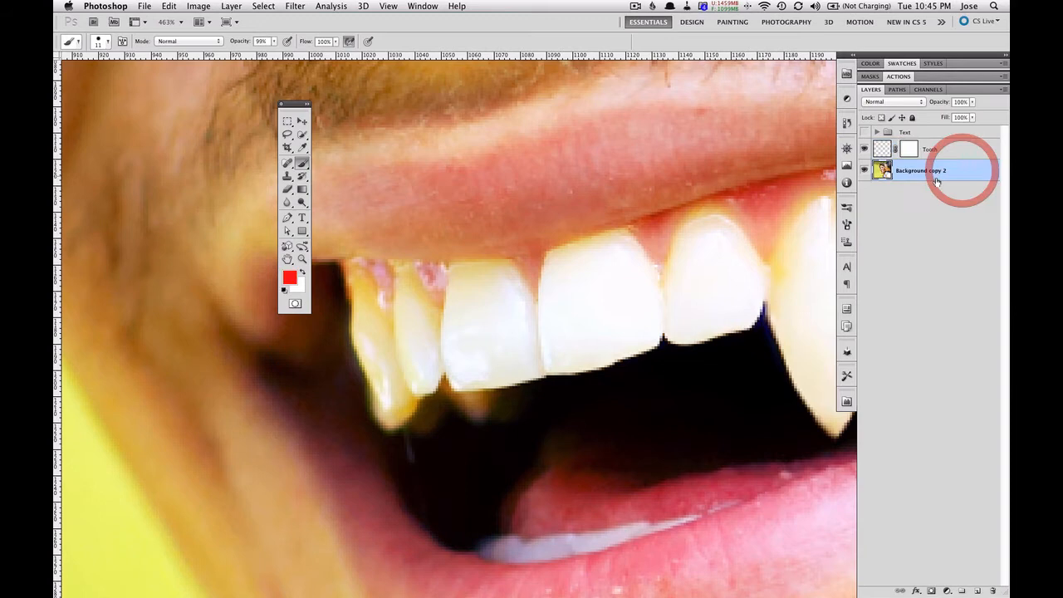
pyautogui.click(288, 135)
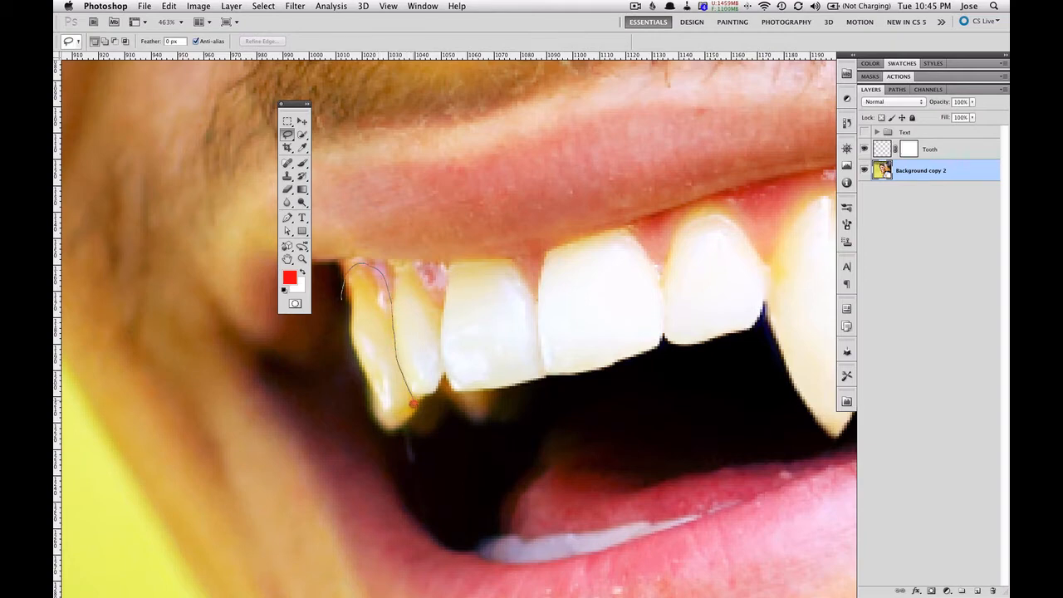
pyautogui.moveTo(412, 405); pyautogui.dragTo(361, 389)
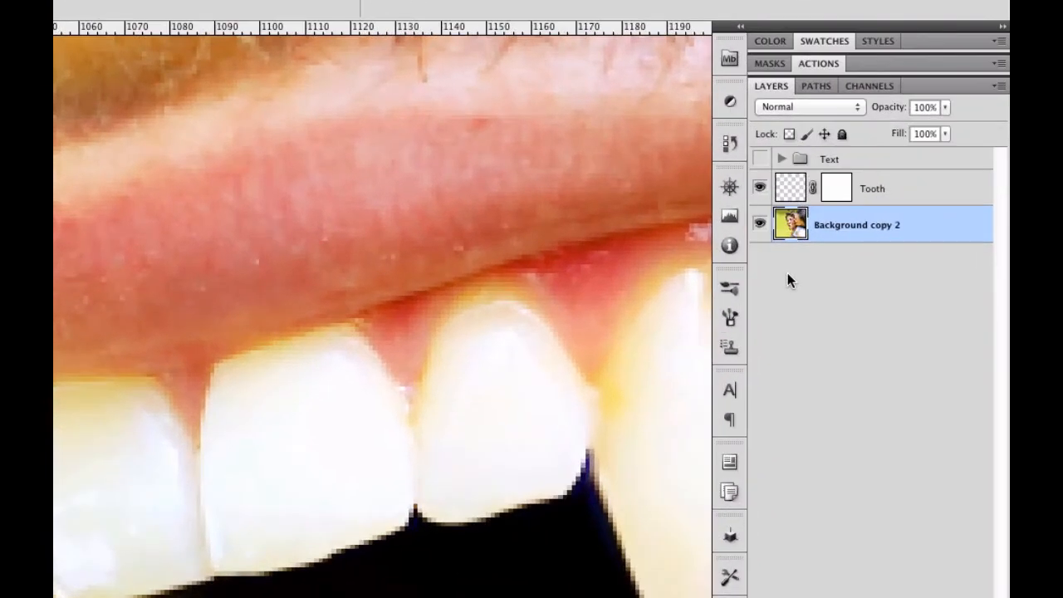
pyautogui.press('cmd+j')
pyautogui.write('T')
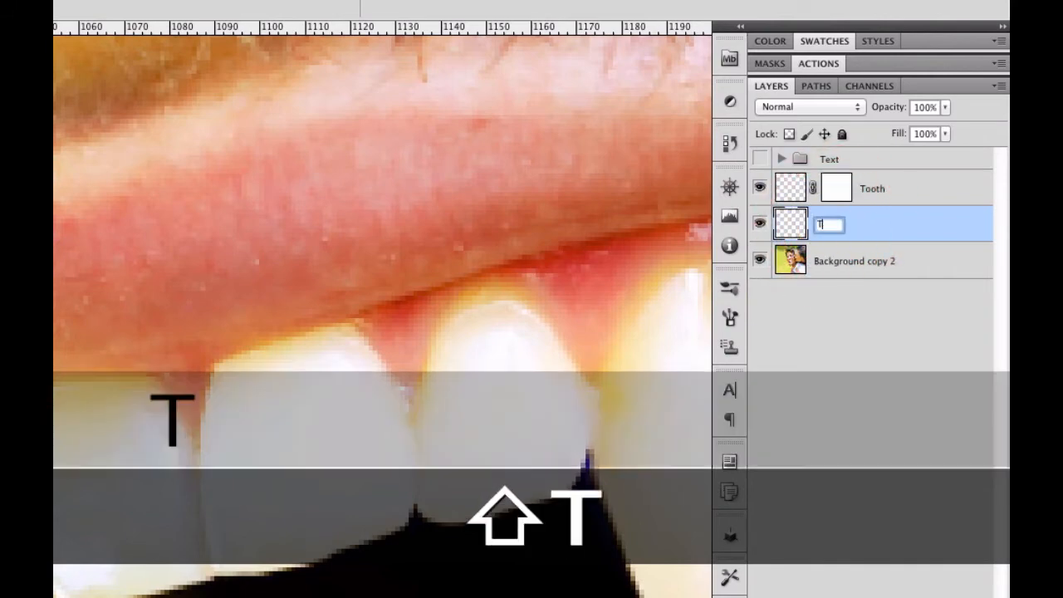
pyautogui.write('ooth')
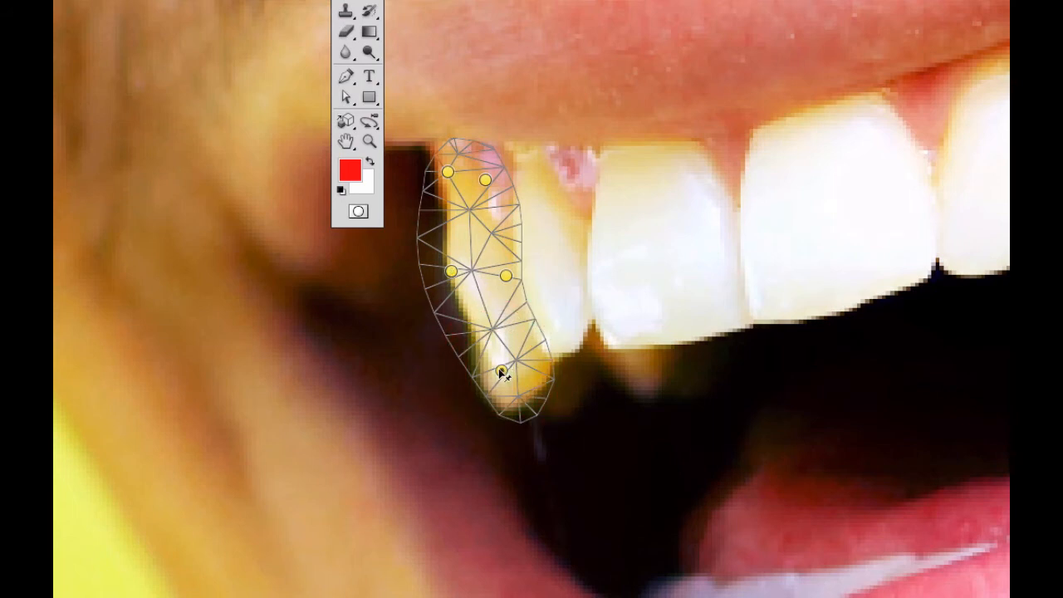
# Drag the left tooth's bottom pin down into a long fang, preview without the mesh and commit the warp
pyautogui.moveTo(502, 368); pyautogui.dragTo(512, 462)
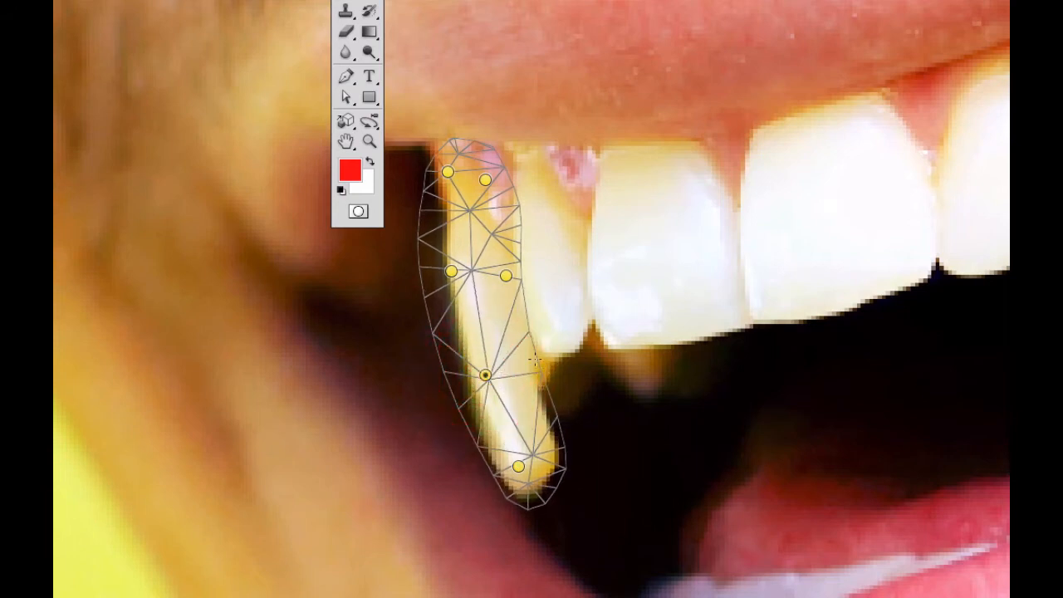
pyautogui.press('cmd+h')
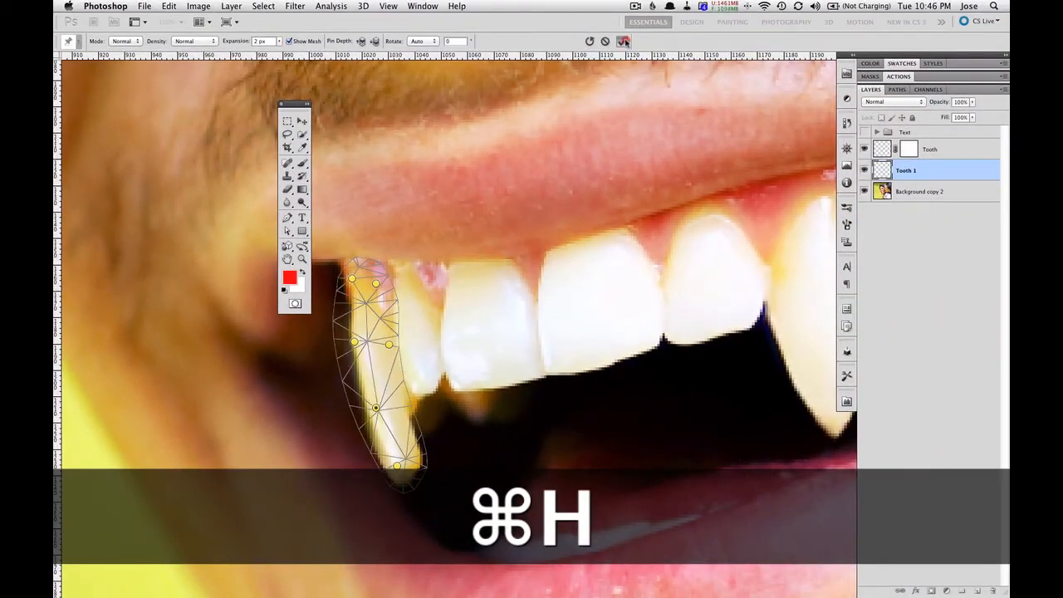
pyautogui.press('cmd+h')
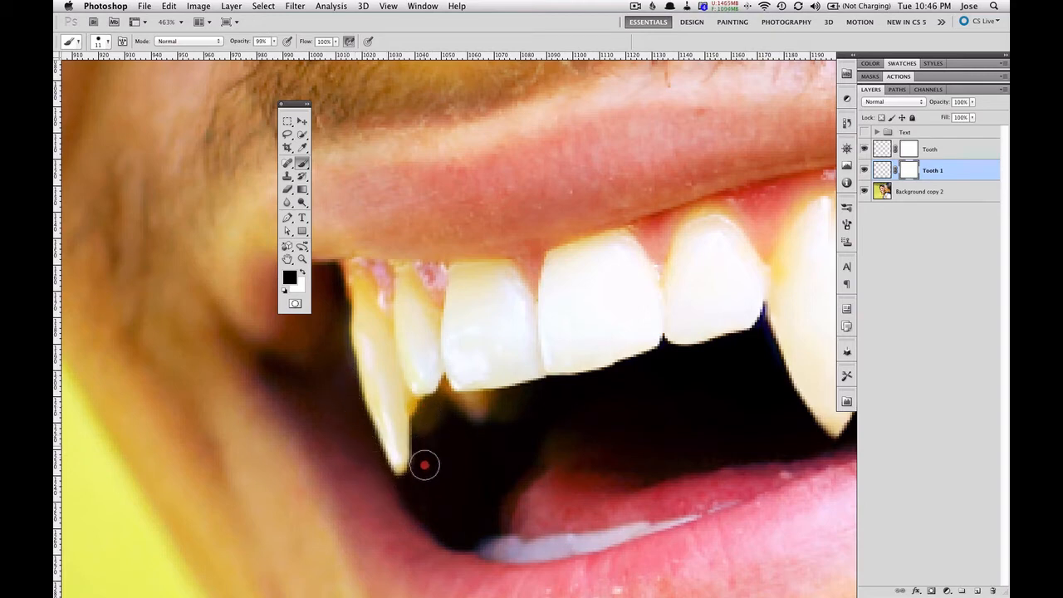
pyautogui.moveTo(611, 419)
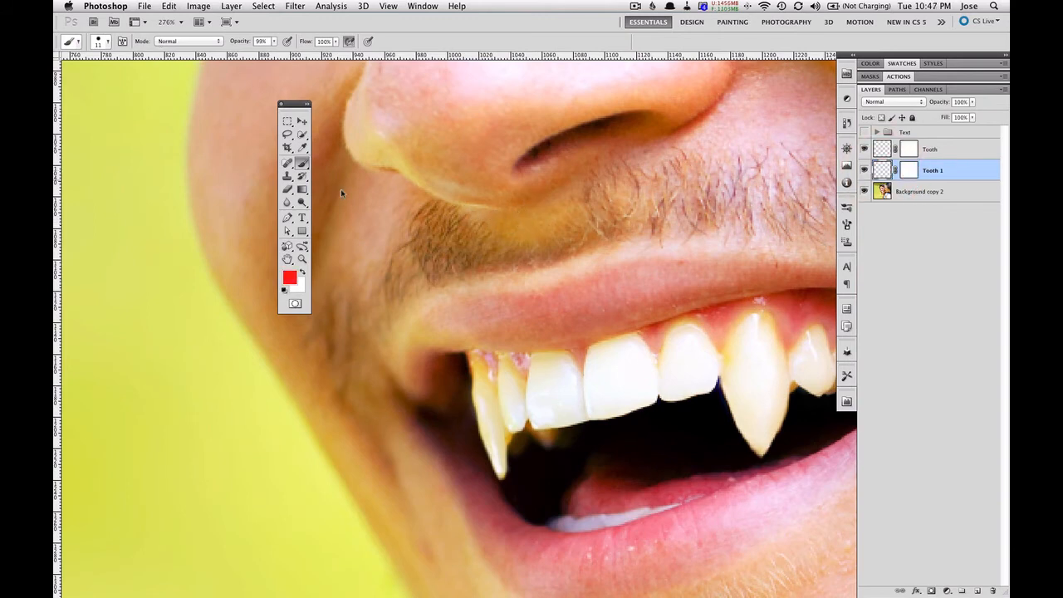
# Swap the paint colour to black for mask touch-ups on the left fang, then fit the whole photo on screen
pyautogui.press('cmd+t')
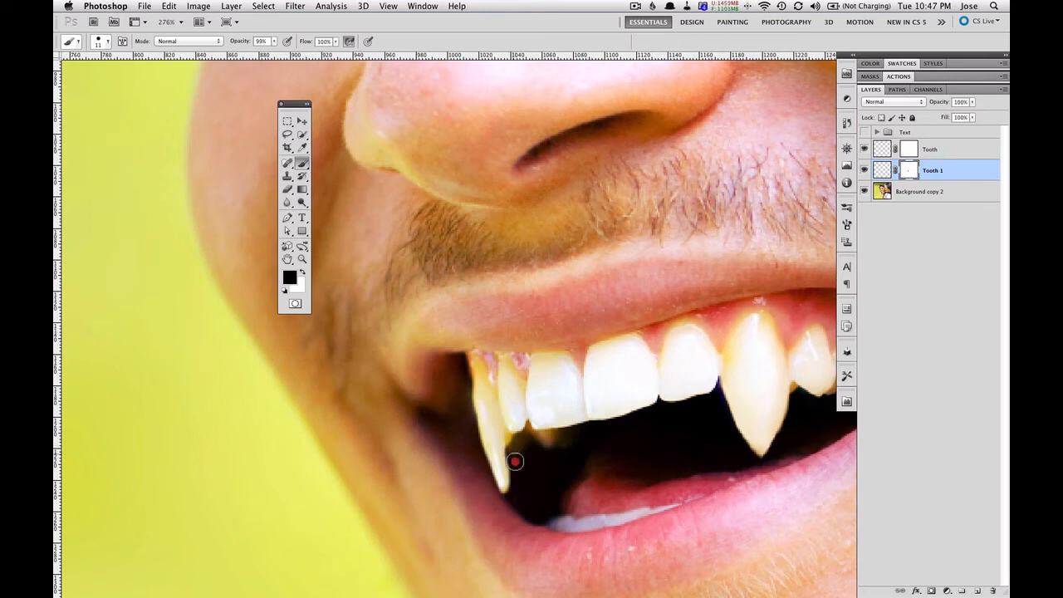
pyautogui.moveTo(515, 475)
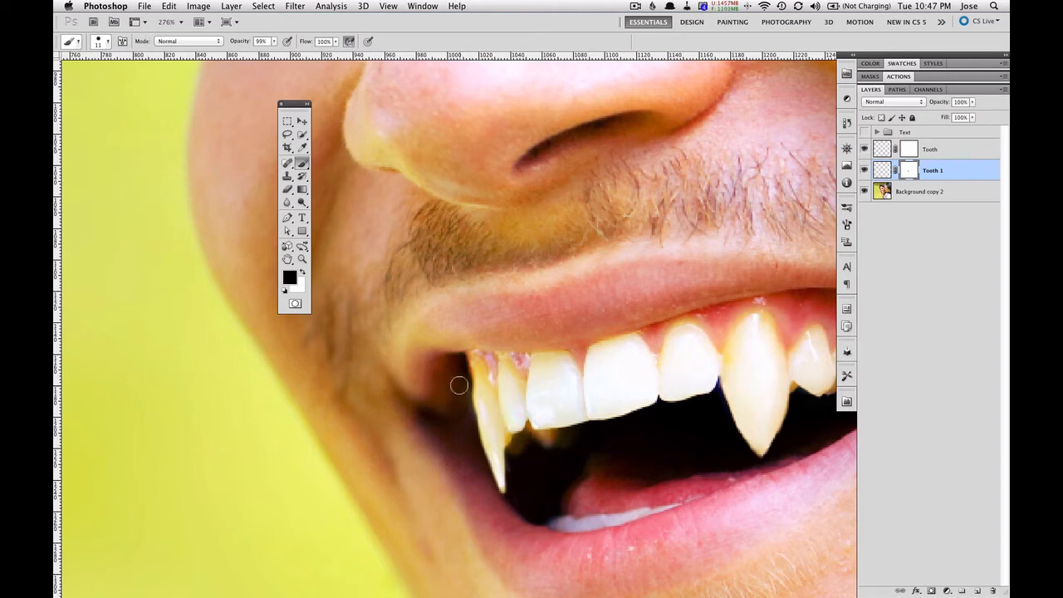
pyautogui.moveTo(424, 427)
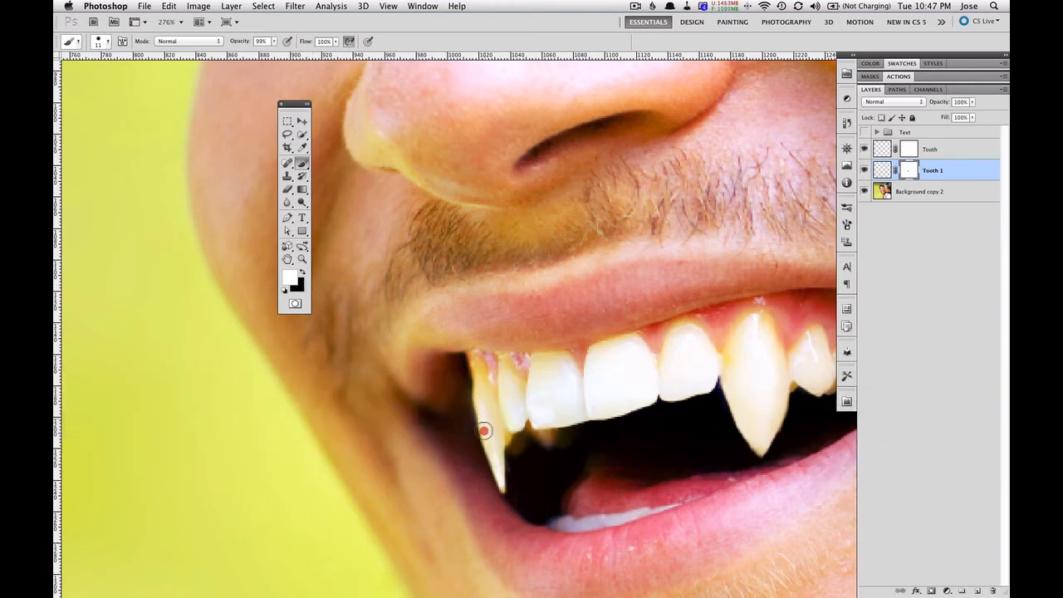
pyautogui.moveTo(480, 389)
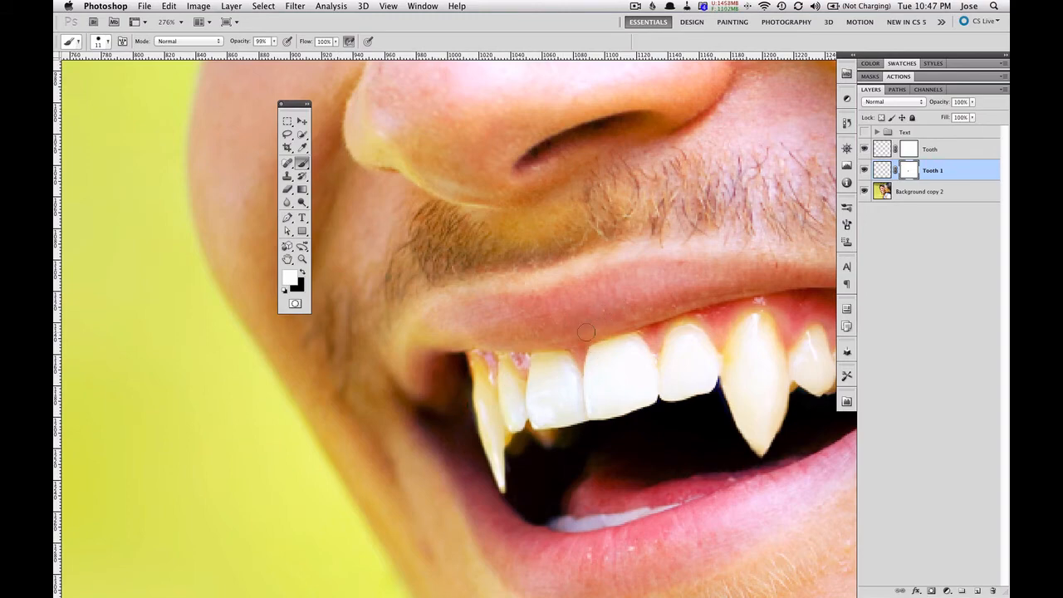
pyautogui.press('cmd+space')
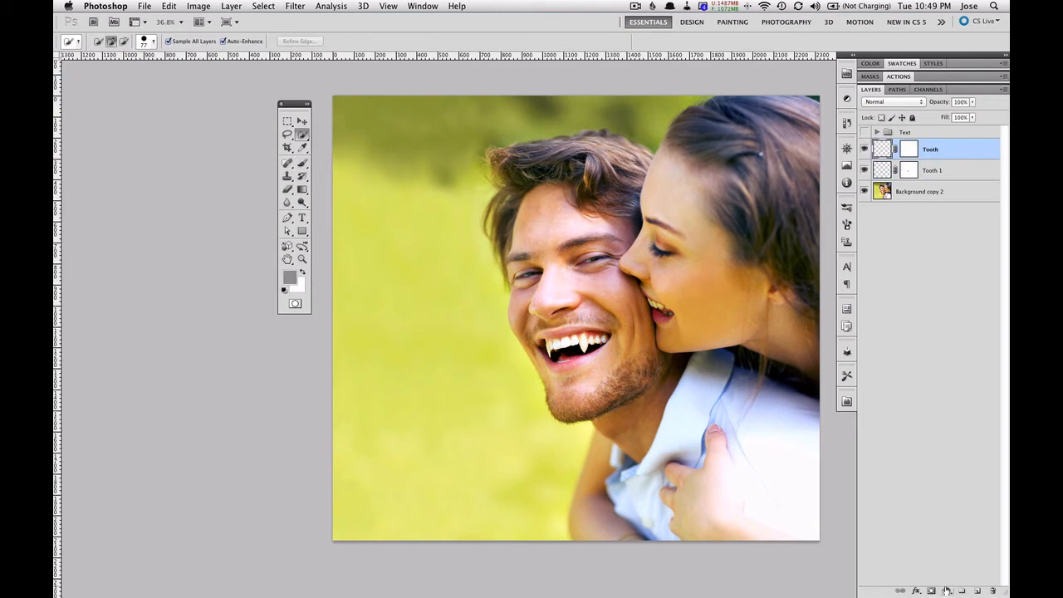
# Add a Black & White adjustment layer to turn the whole portrait grayscale
pyautogui.click(947, 591)
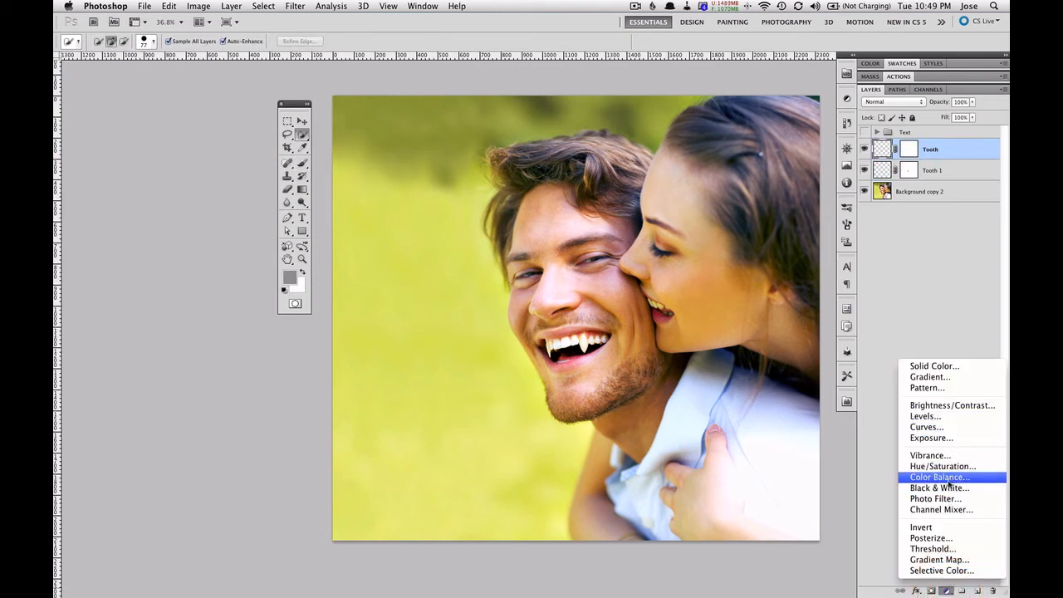
pyautogui.click(939, 488)
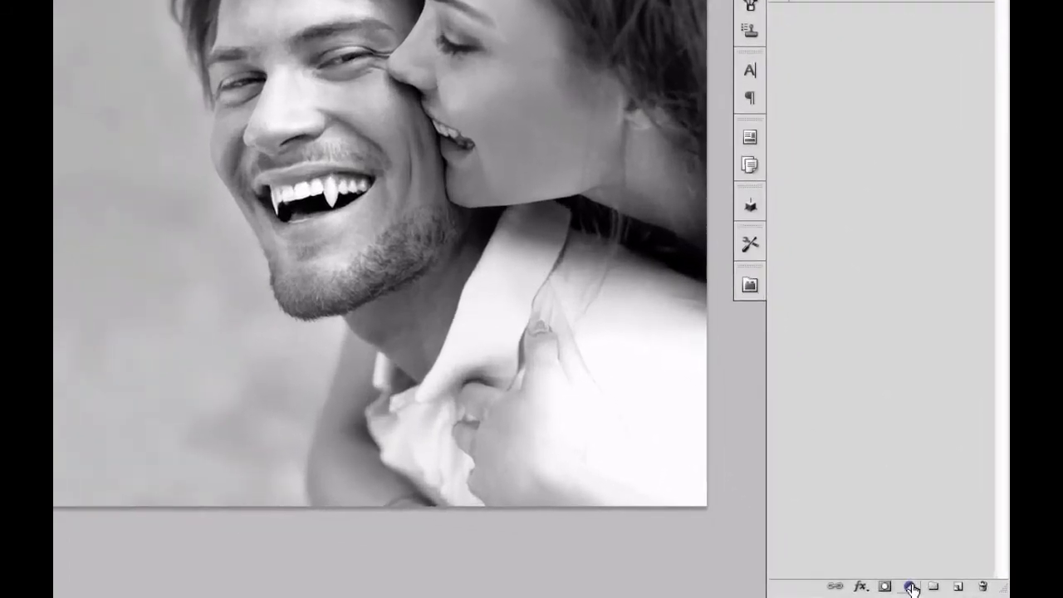
# Add a red Solid Color fill layer in Color blend mode and lower its opacity to around 39%
pyautogui.click(909, 586)
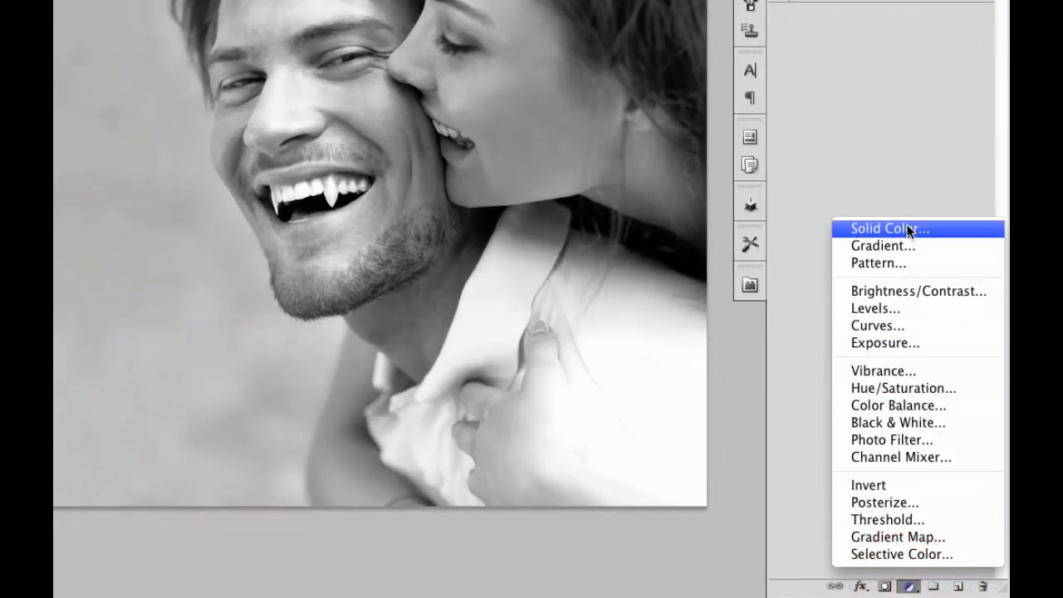
pyautogui.click(890, 229)
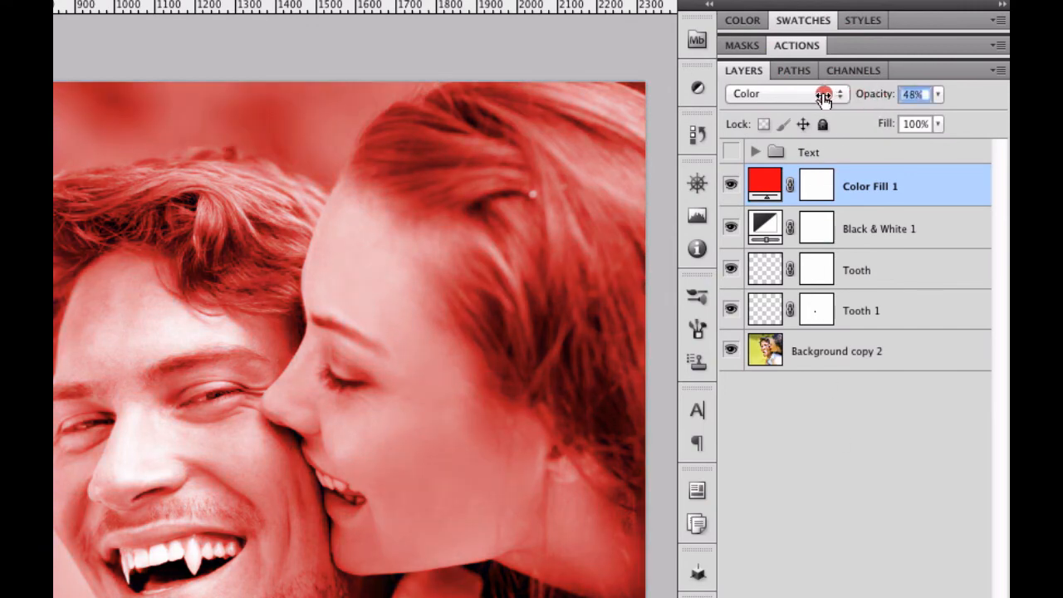
pyautogui.moveTo(823, 93); pyautogui.dragTo(807, 93)
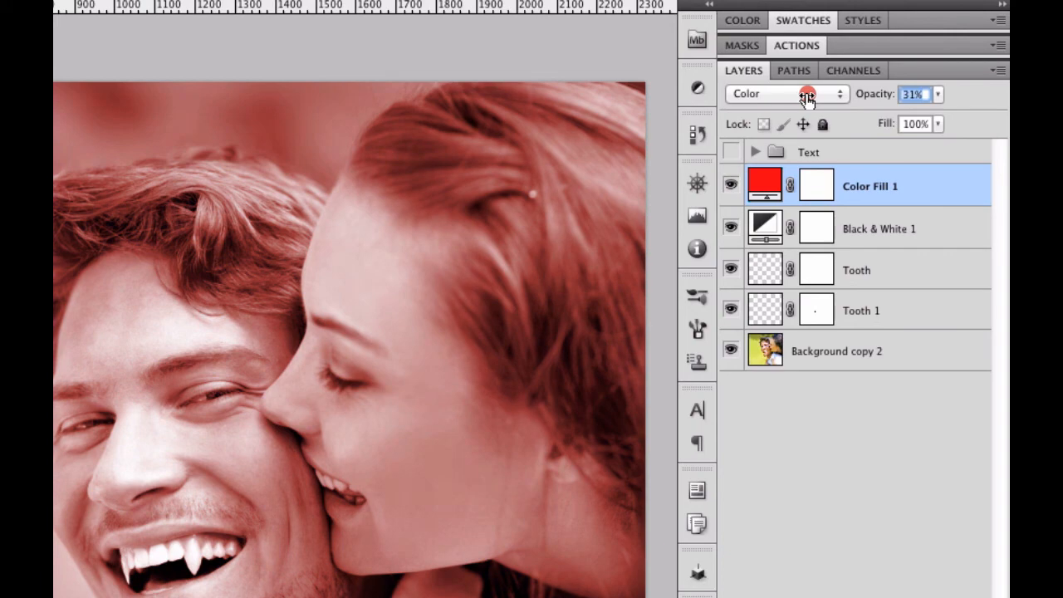
pyautogui.moveTo(811, 93); pyautogui.dragTo(817, 93)
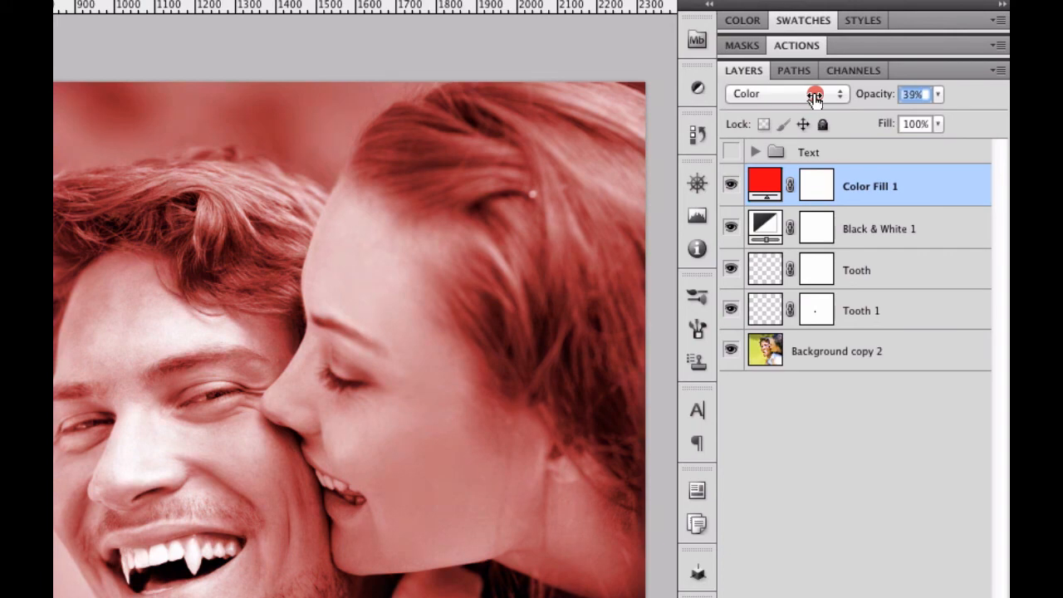